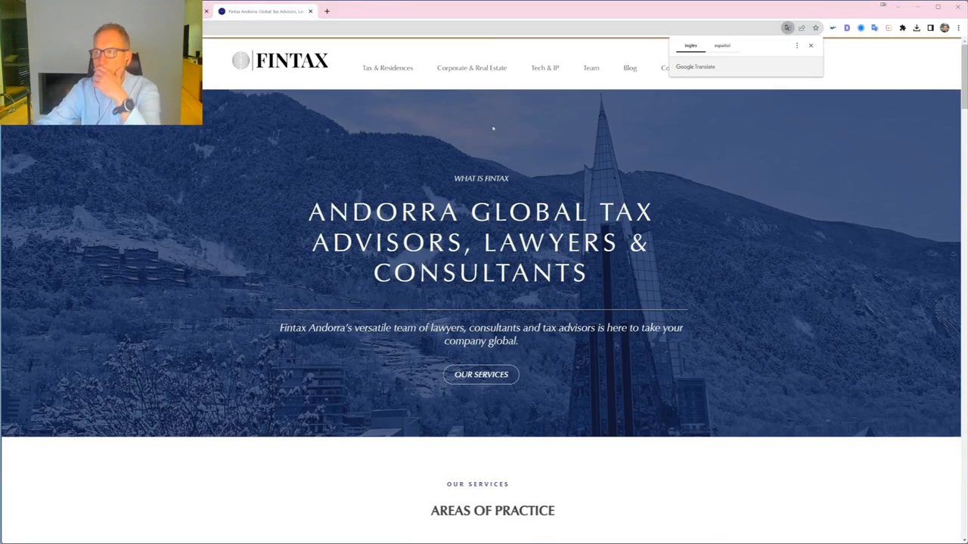
# Dismiss the translate offer and go to the Fintax Contact page with address and contact form
pyautogui.click(810, 45)
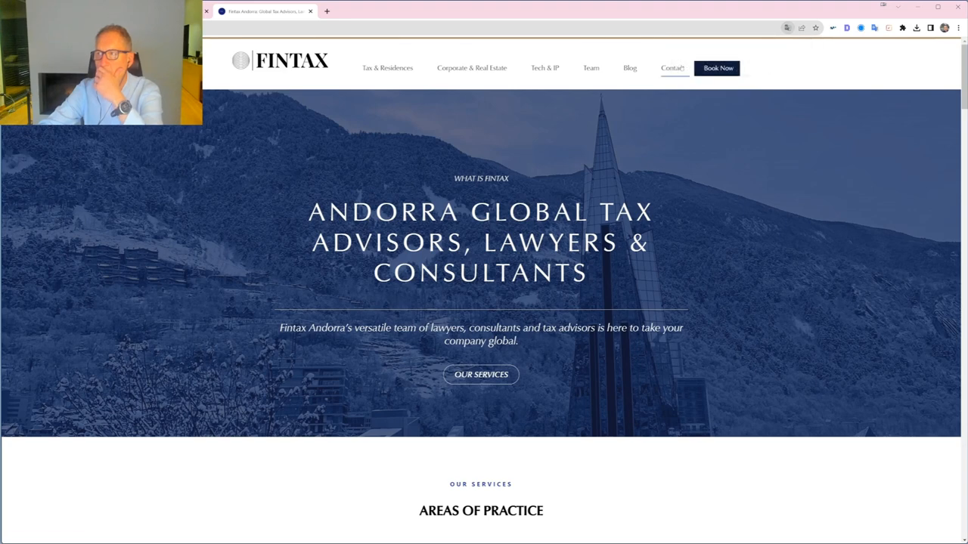
pyautogui.click(629, 66)
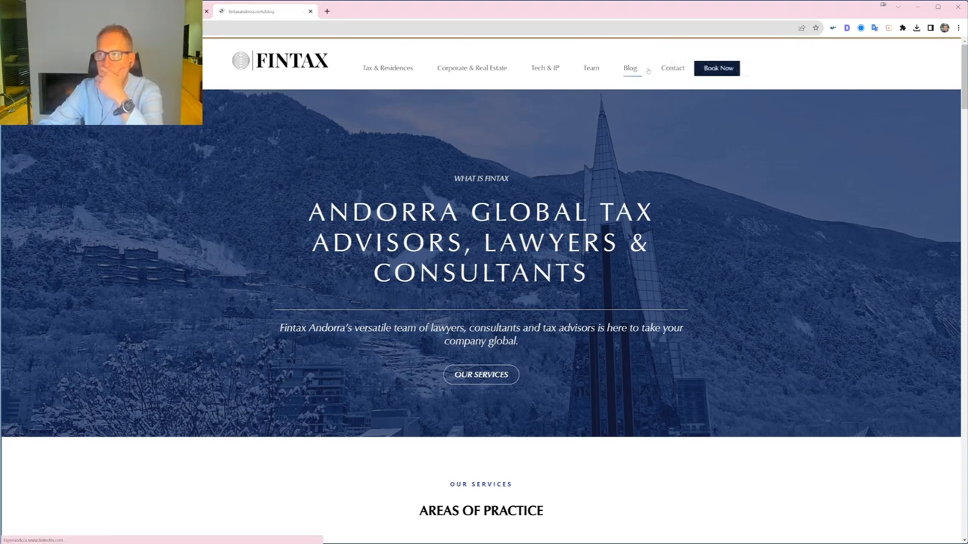
pyautogui.click(671, 68)
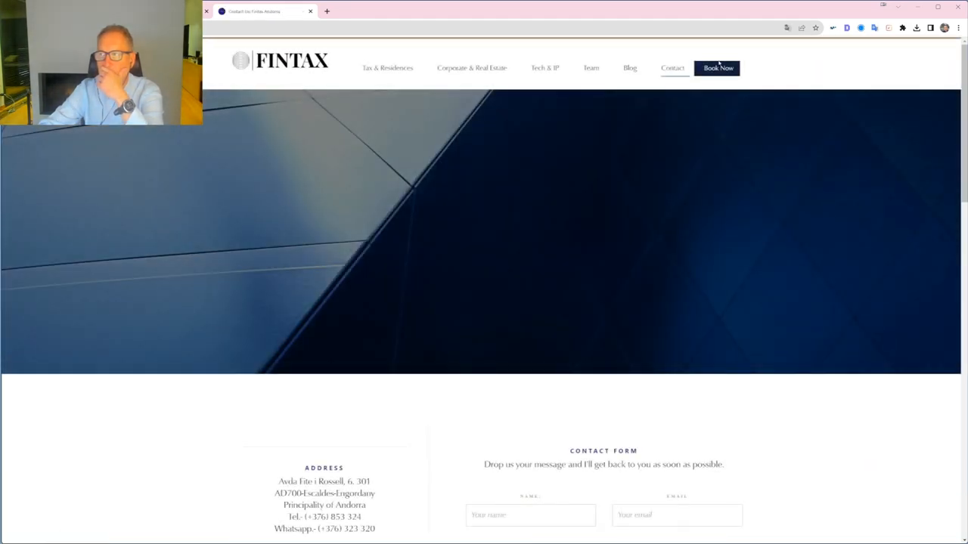
# Go to Book Online and bring the widget with MEETING JMA and 30 Minute Meeting into view
pyautogui.click(717, 68)
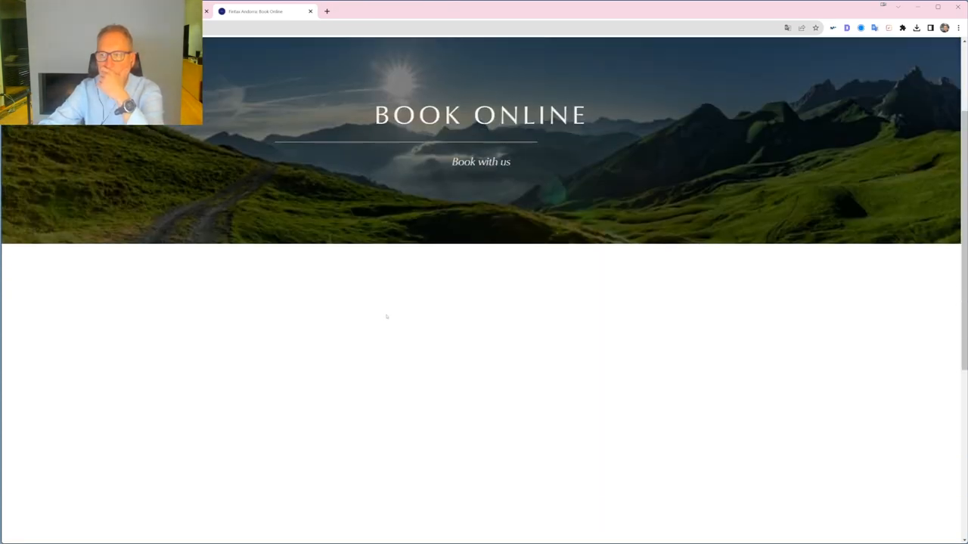
pyautogui.scroll(-3)
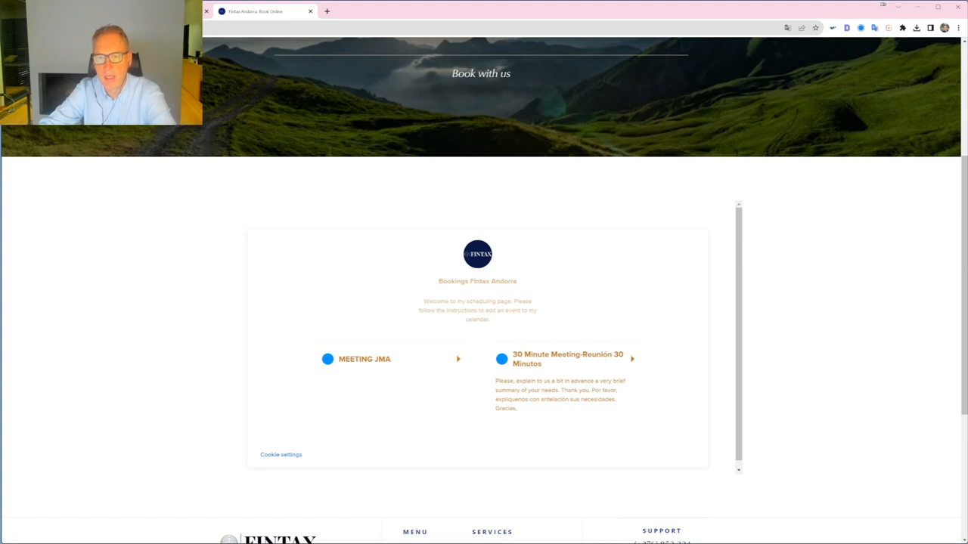
pyautogui.moveTo(139, 278)
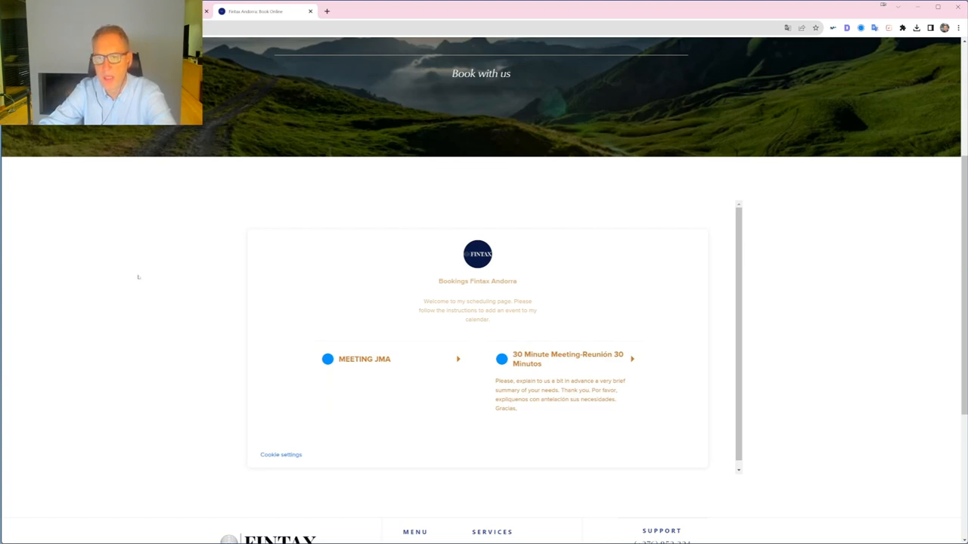